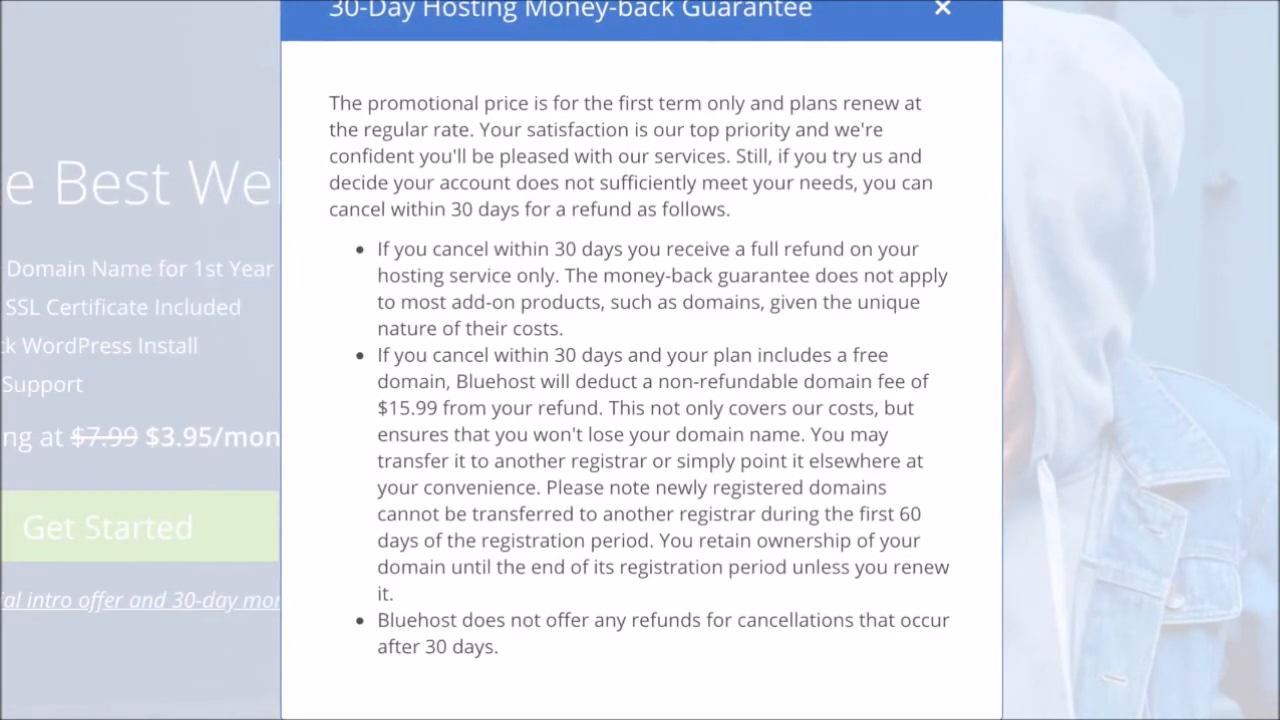
# - Dismiss the 30-Day Hosting Money-back Guarantee popup to see the $3.95/month offer
pyautogui.click(941, 8)
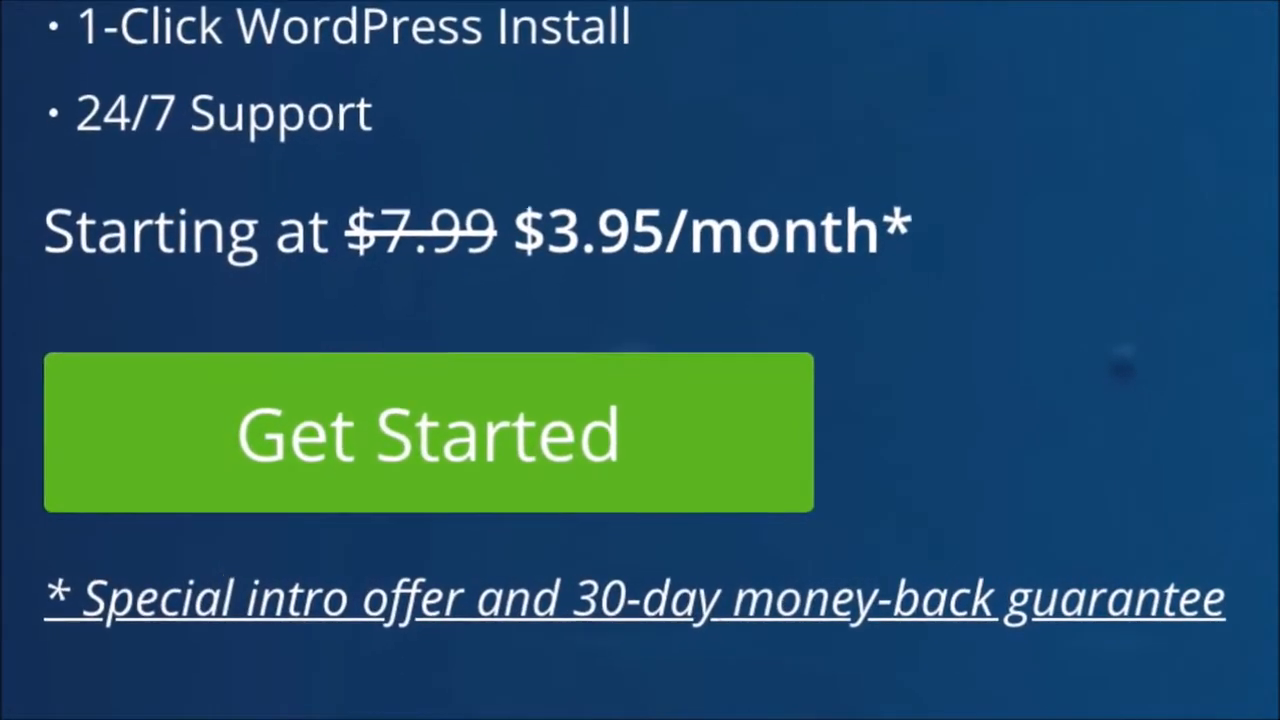
pyautogui.click(428, 433)
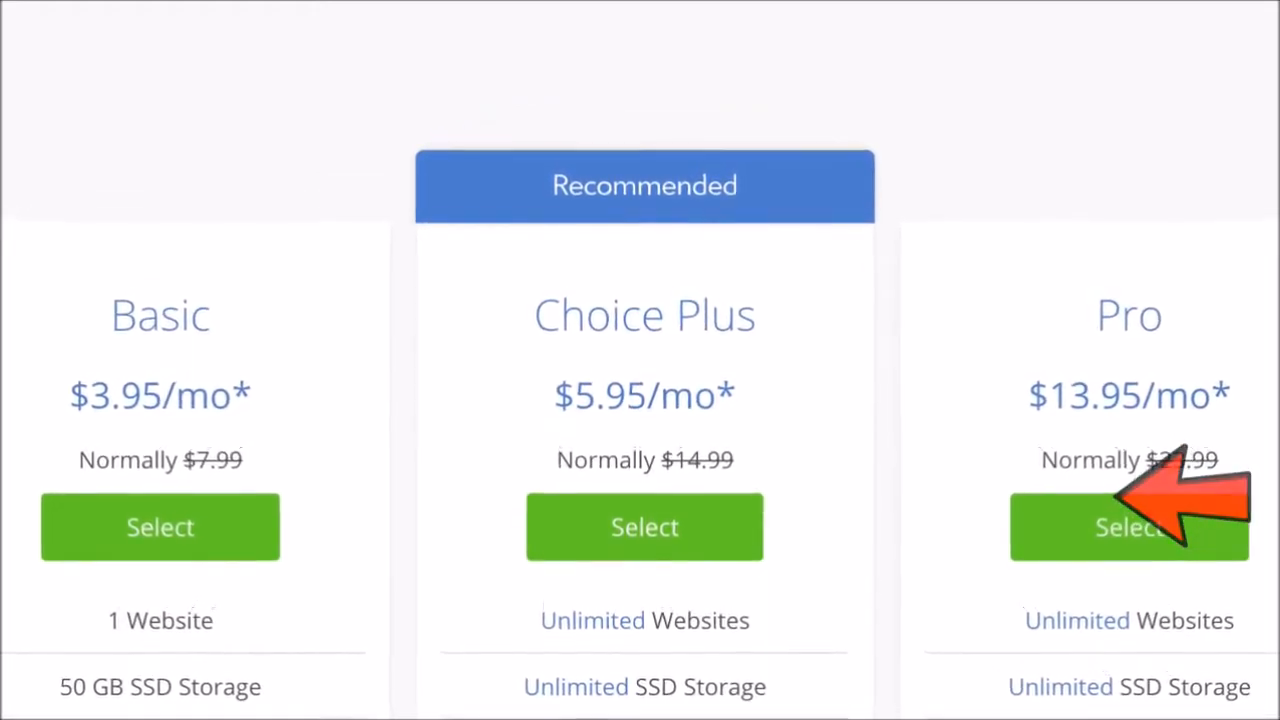
# - Select a hosting plan, reaching the 36-month $5.95/mo checkout totaling $214.20
pyautogui.click(1128, 527)
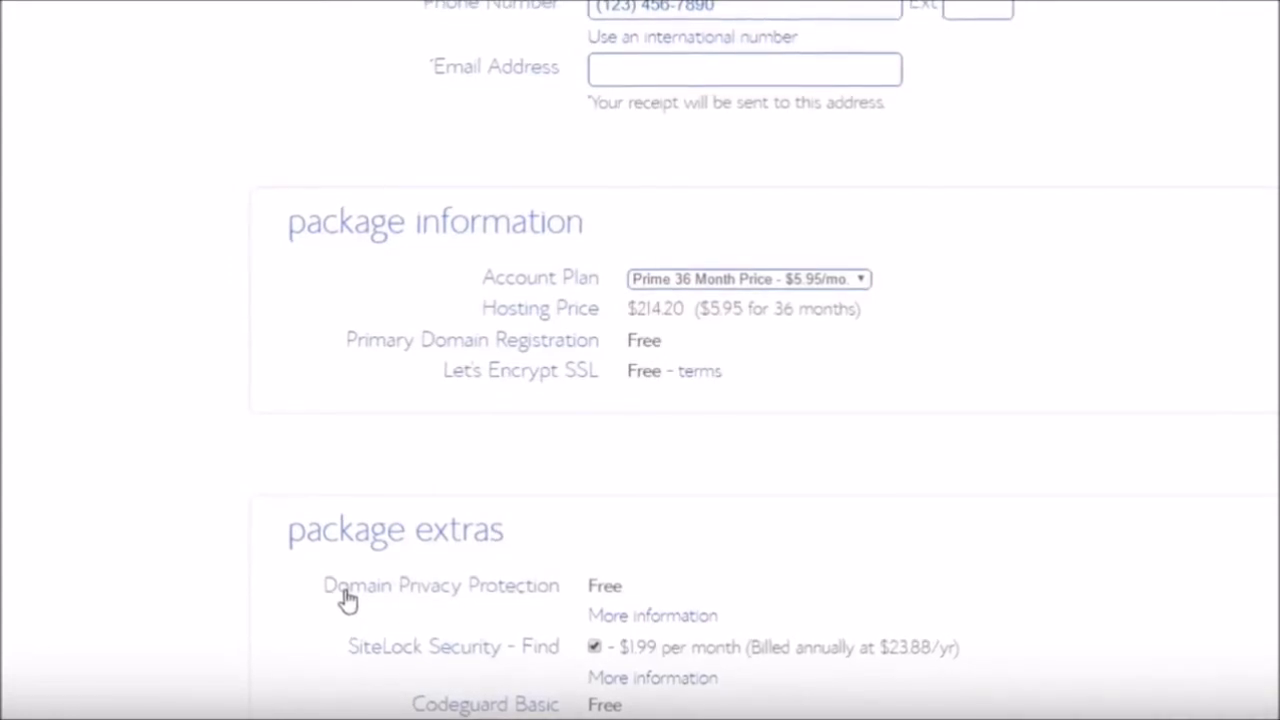
pyautogui.scroll(-3)
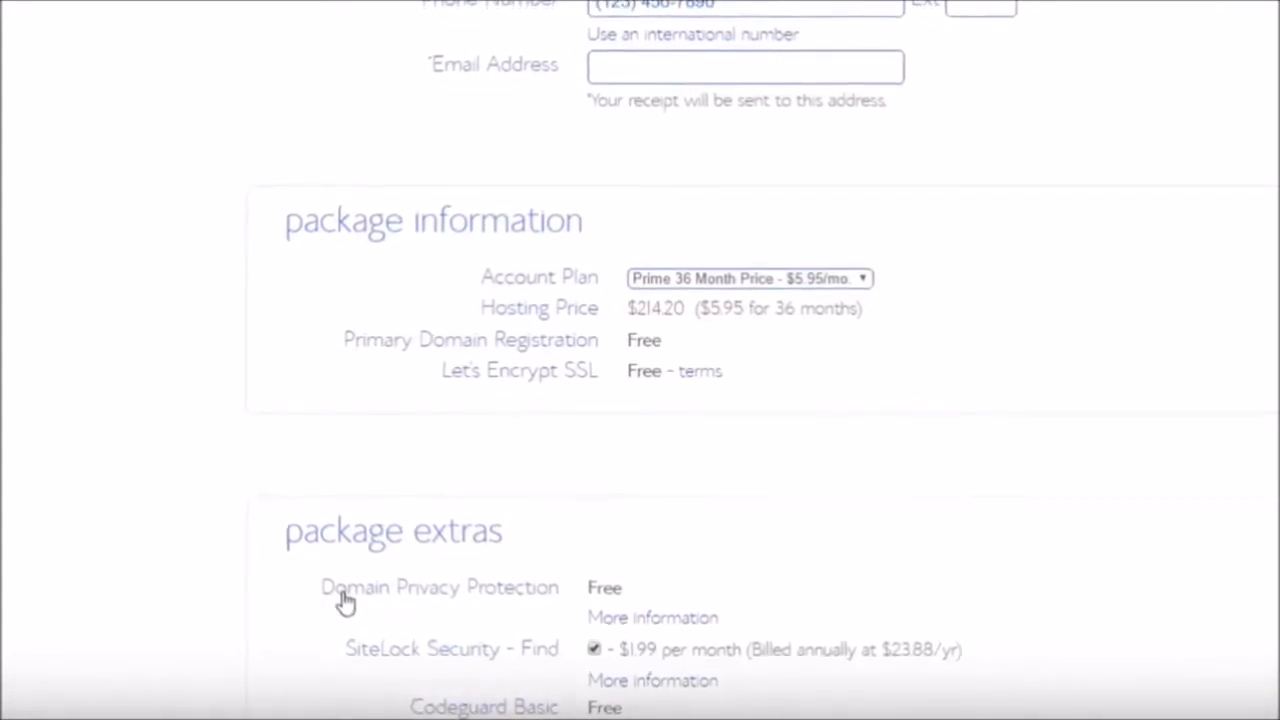
pyautogui.scroll(-3)
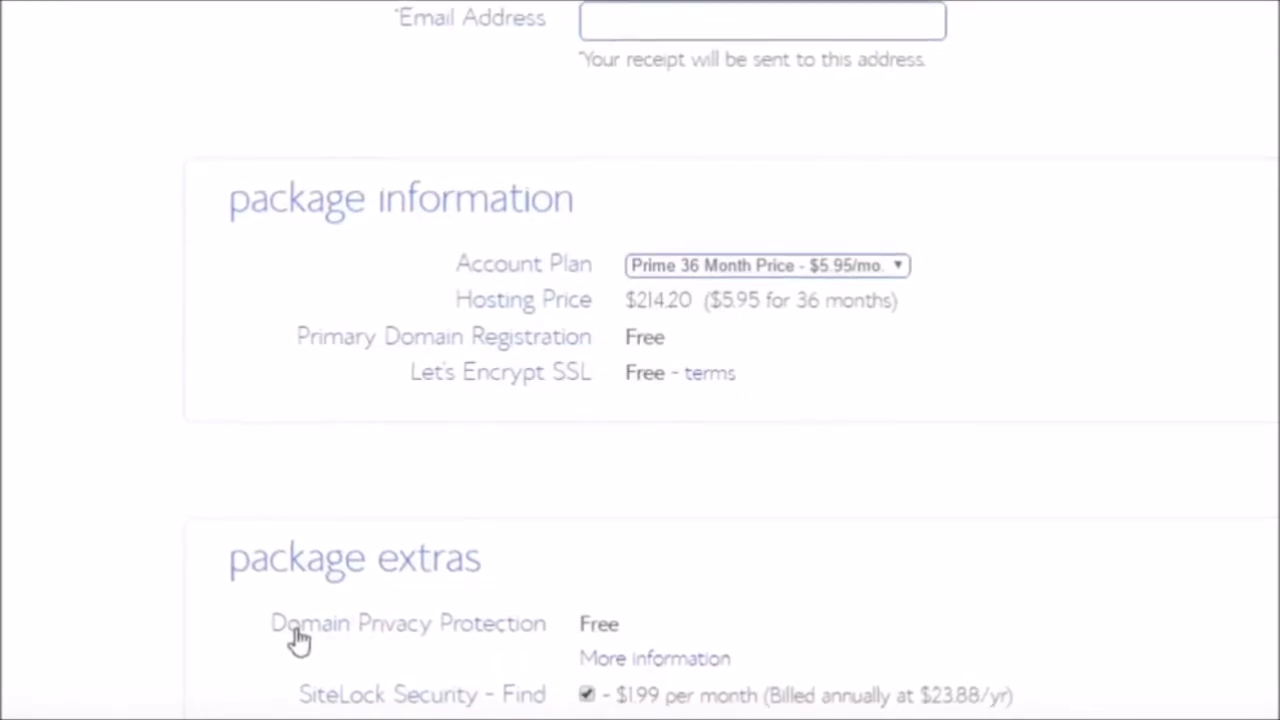
pyautogui.click(765, 265)
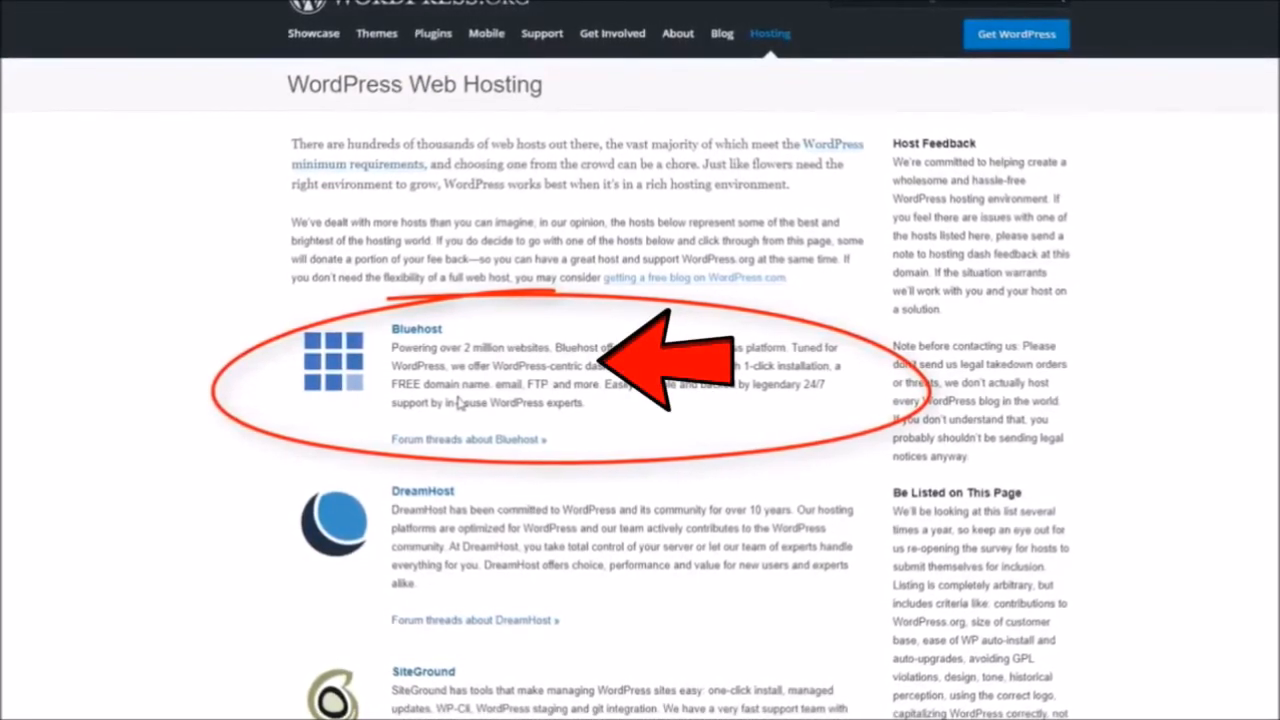
# - Scroll WordPress.org's hosting recommendations down to Bluehost's entry
pyautogui.scroll(-3)
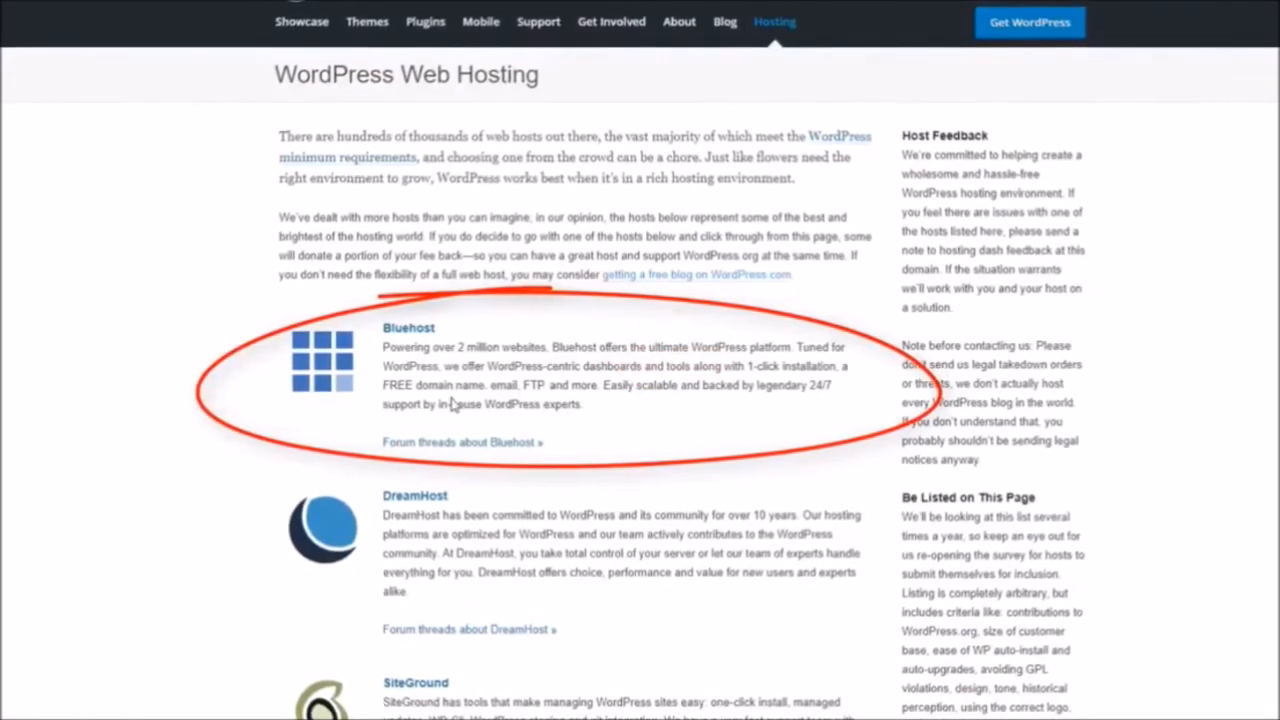
pyautogui.scroll(-3)
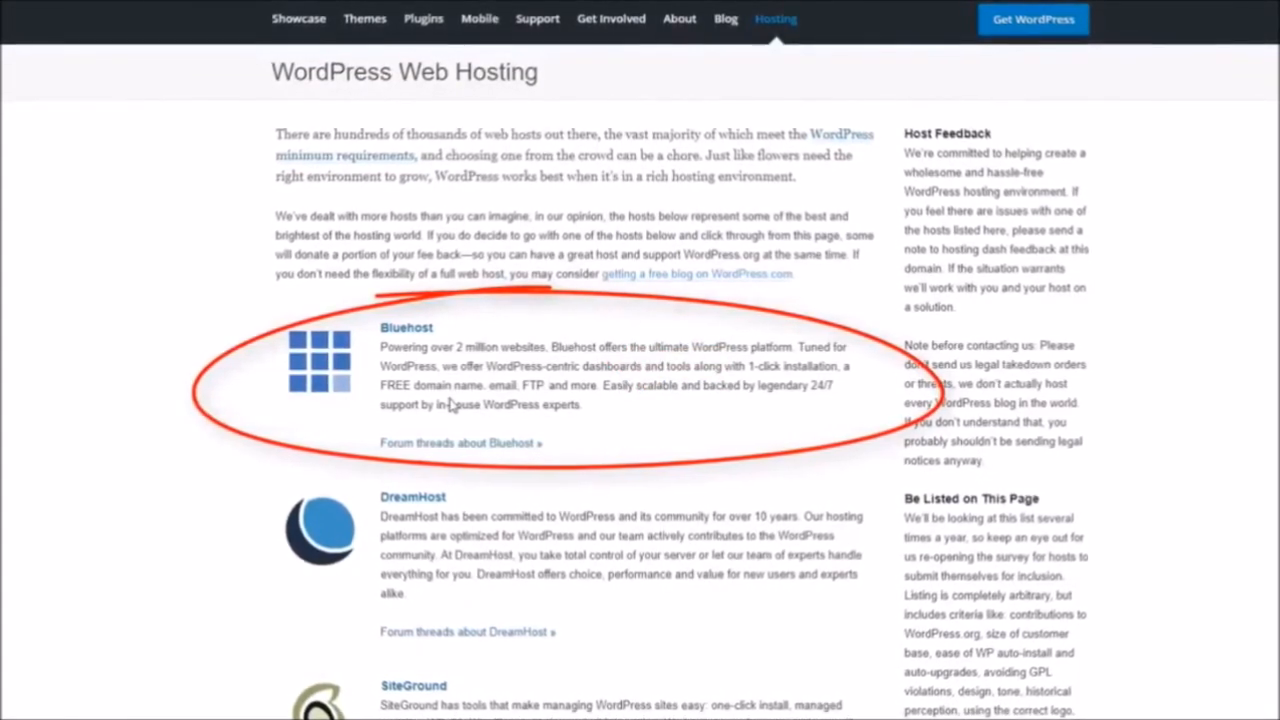
pyautogui.scroll(-3)
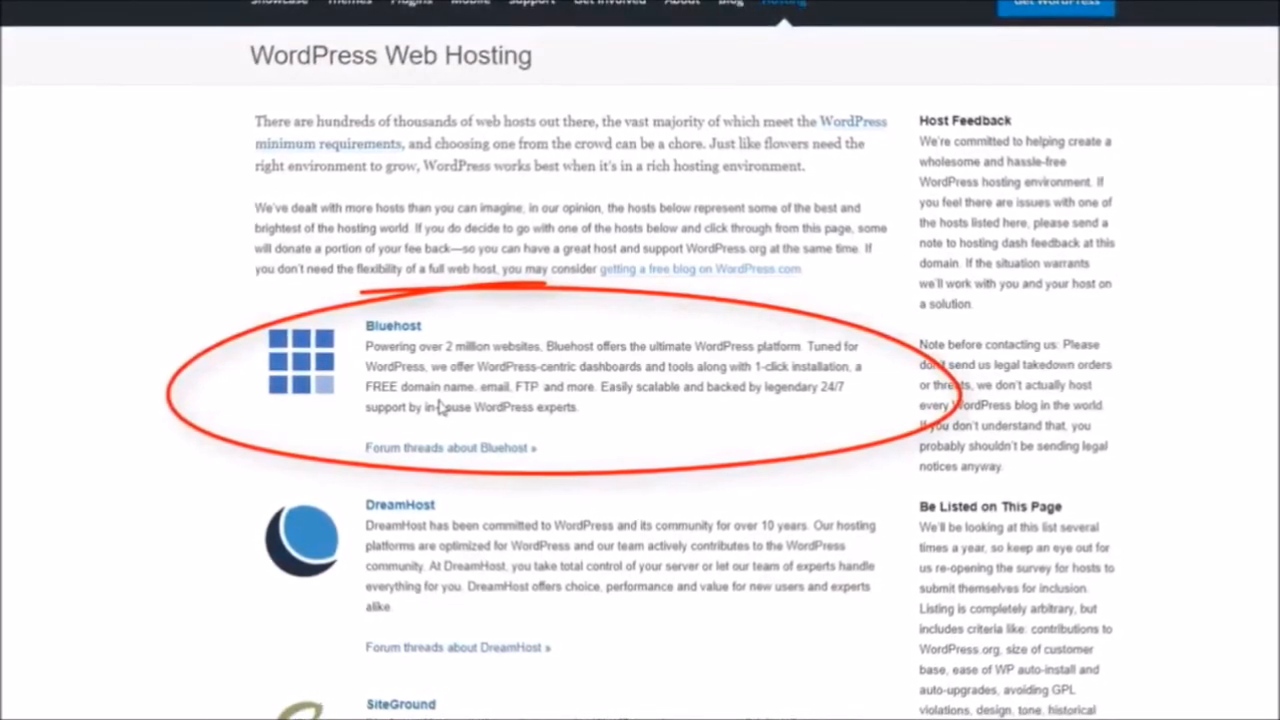
pyautogui.scroll(-3)
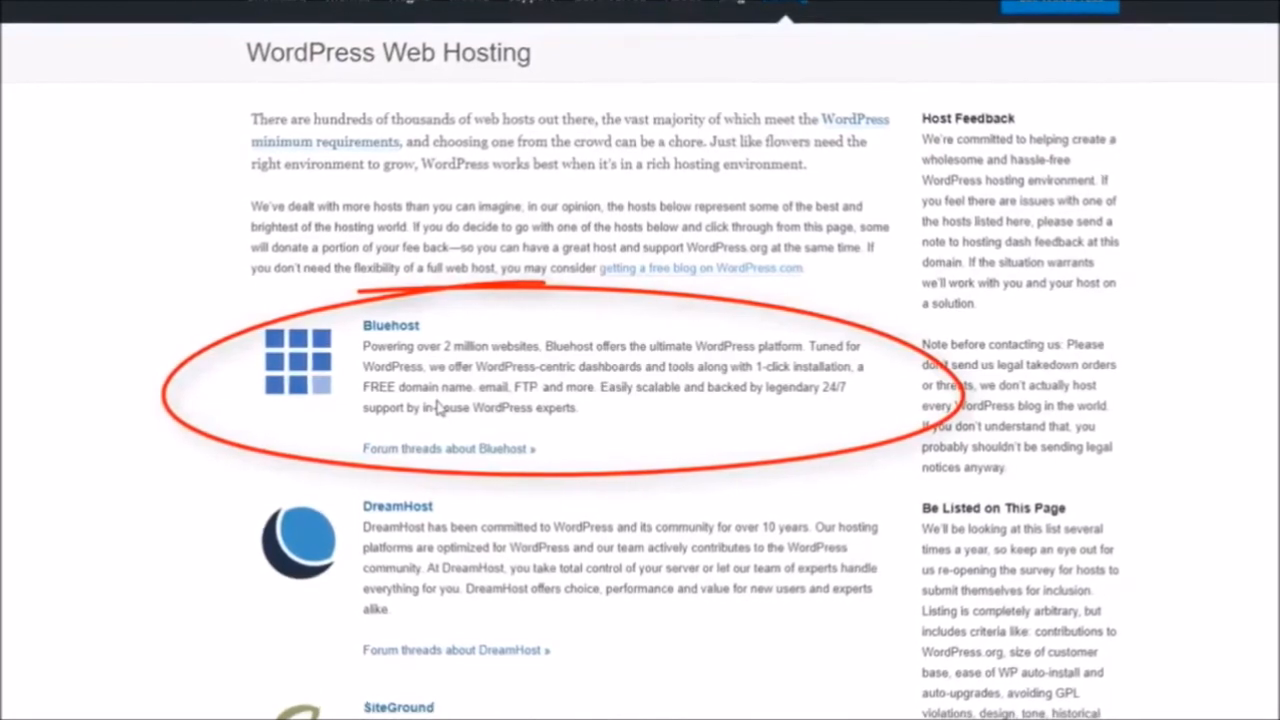